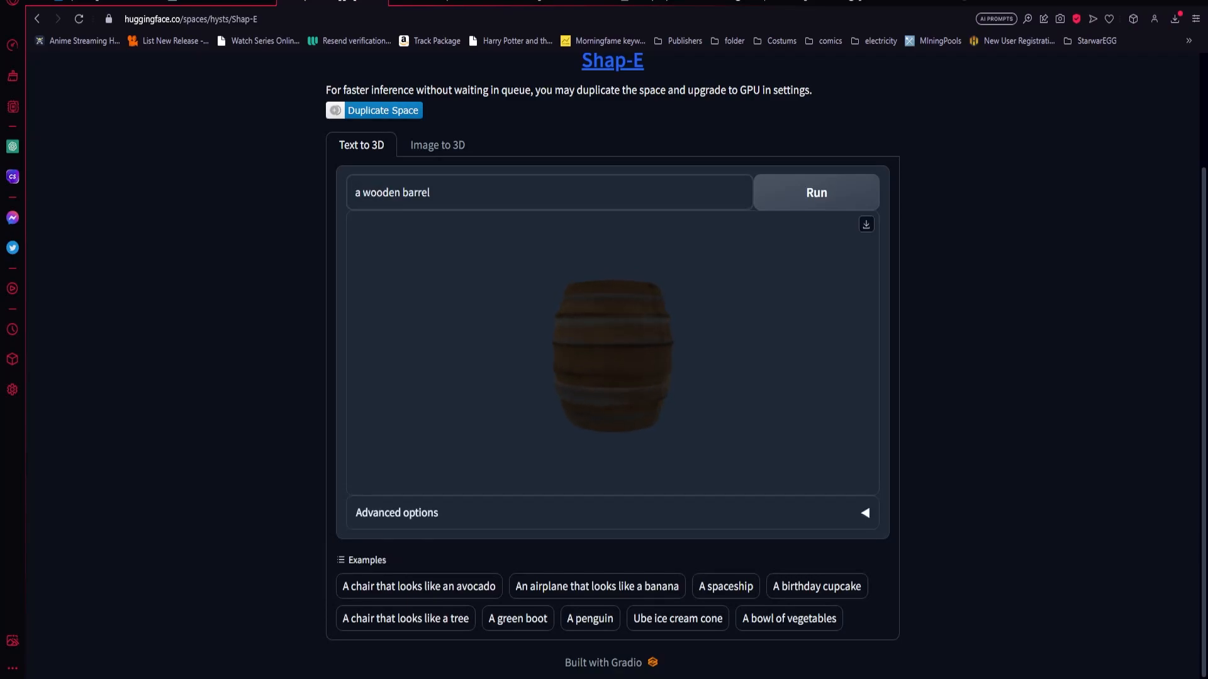
Step: Inspect the barrel preview and re-run generation with the prompt 'a barrrel'
left_click_drag(616, 355, 616, 323)
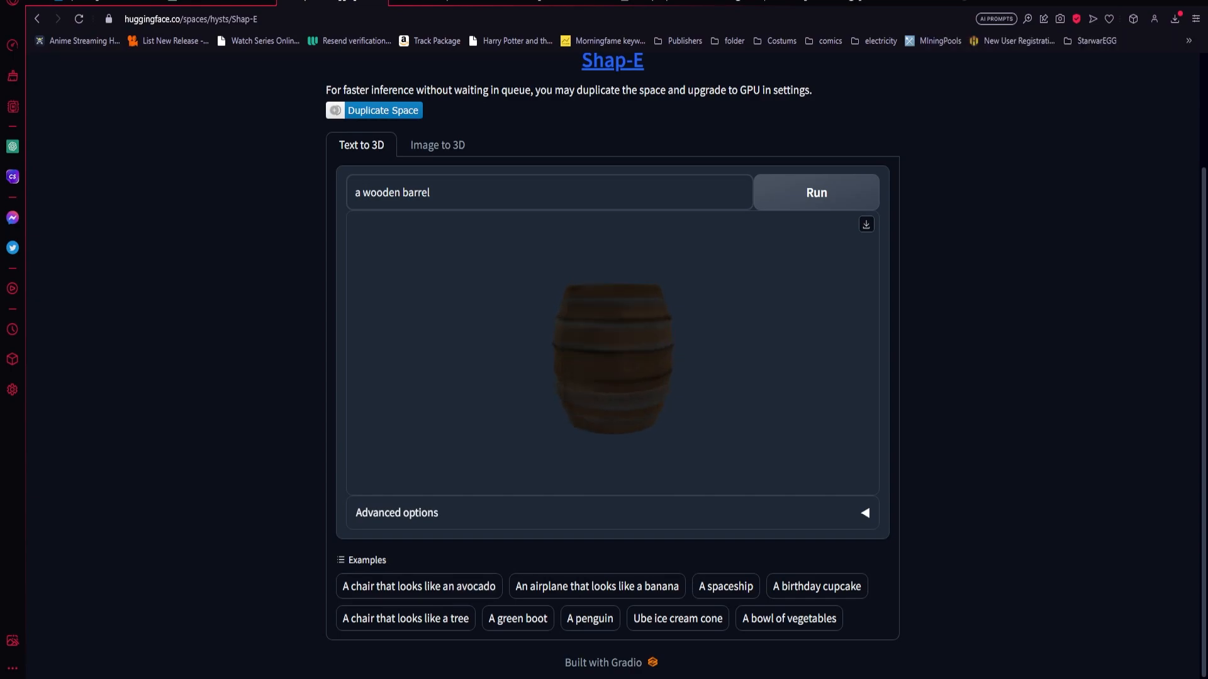
left_click(865, 224)
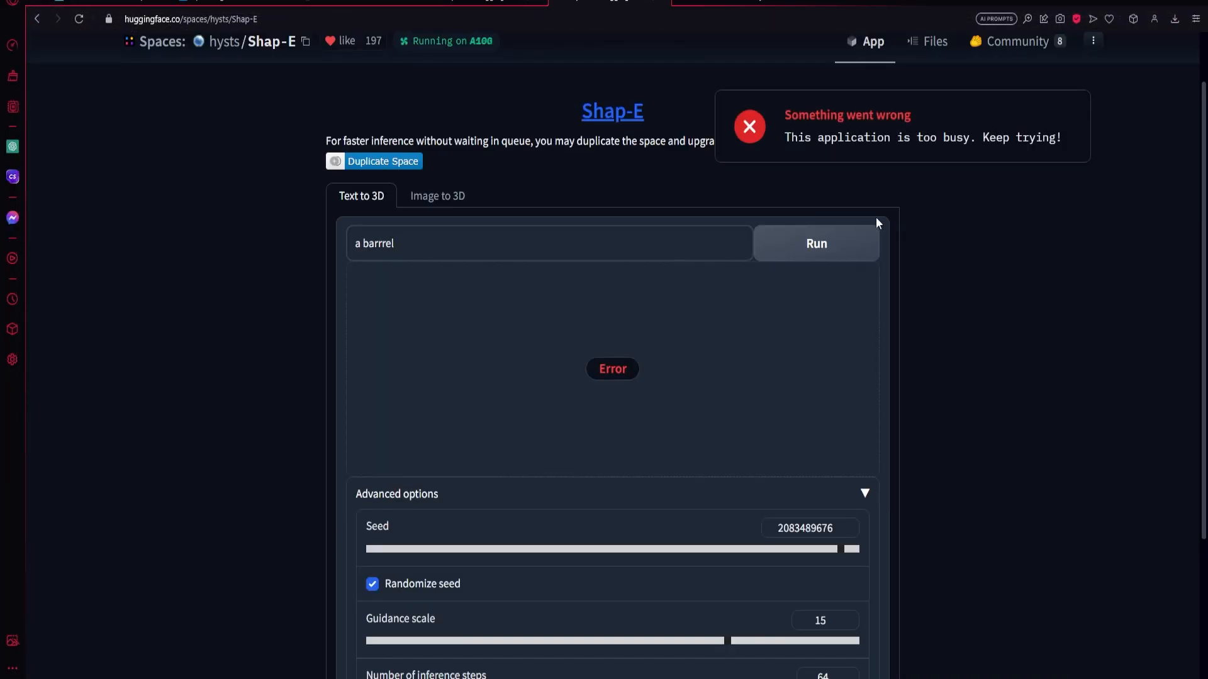
left_click(815, 242)
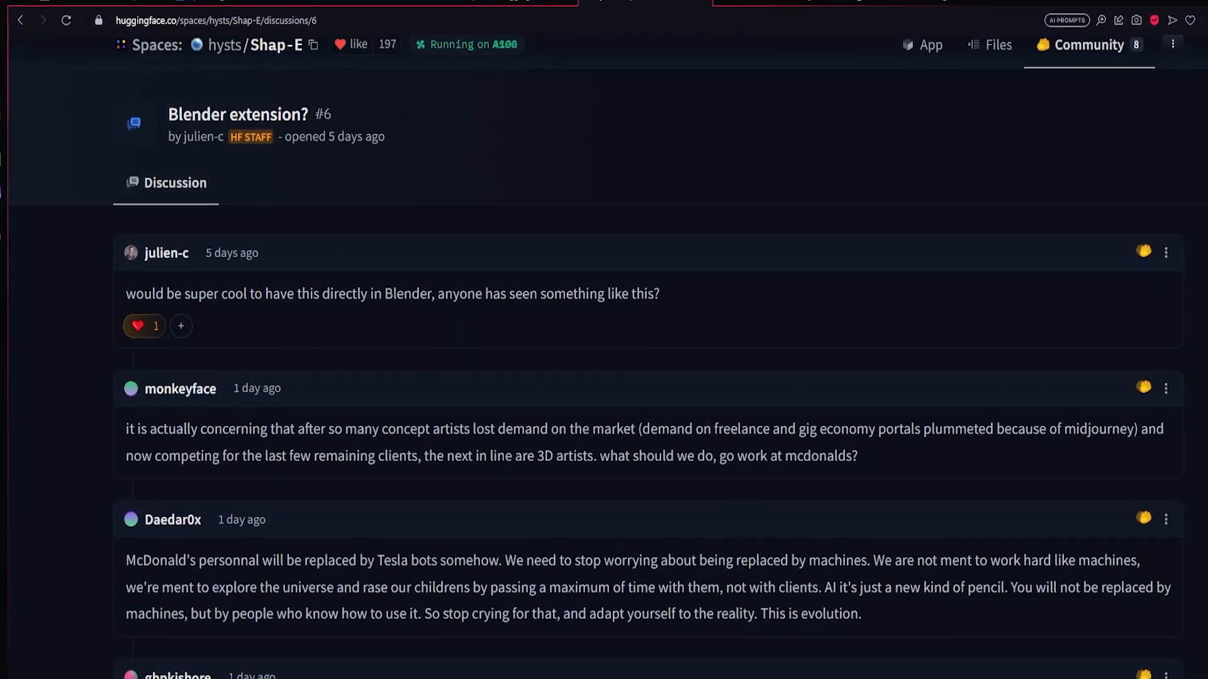
Step: Scroll down through the replies in the 'Blender extension? #6' thread
scroll("down", 3)
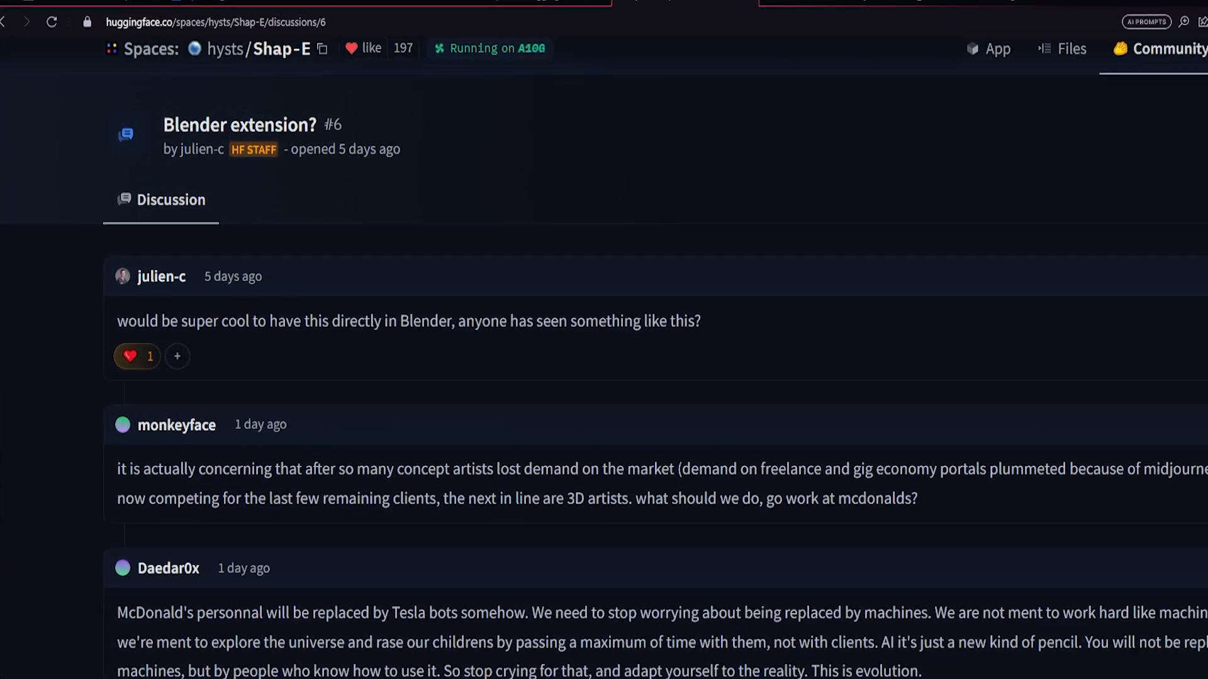
scroll("down", 3)
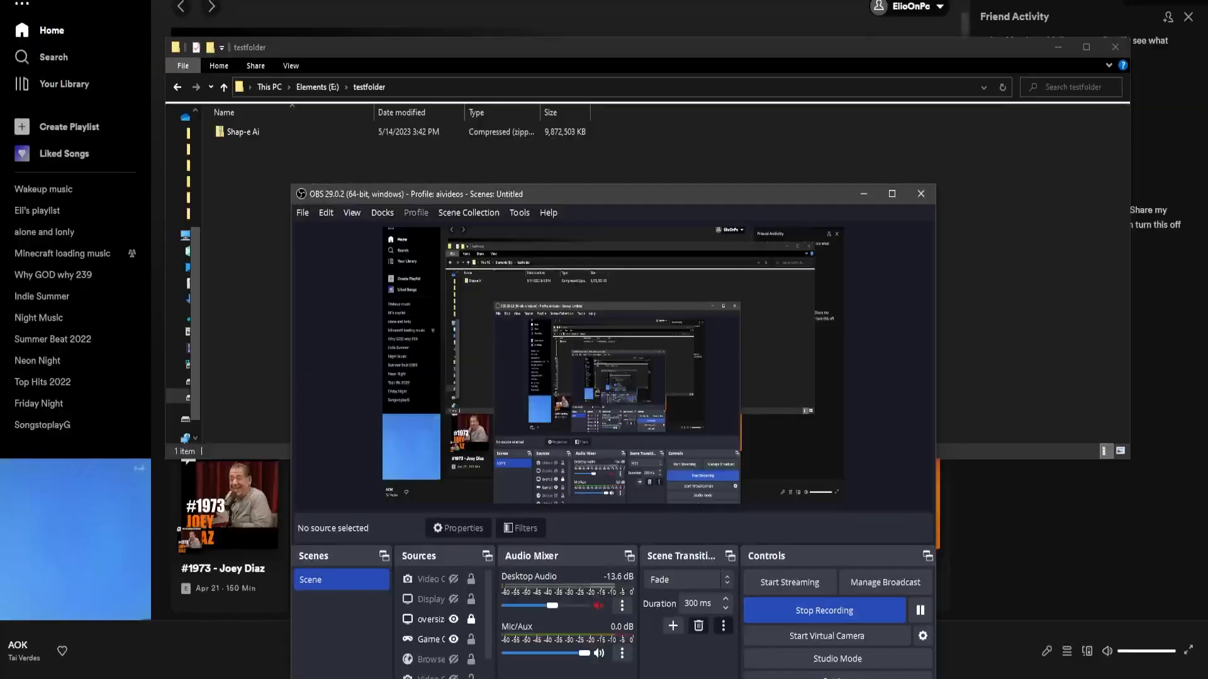
Step: Extract the Shap-e Ai archive with 7-Zip and browse into its inner folder
right_click(243, 132)
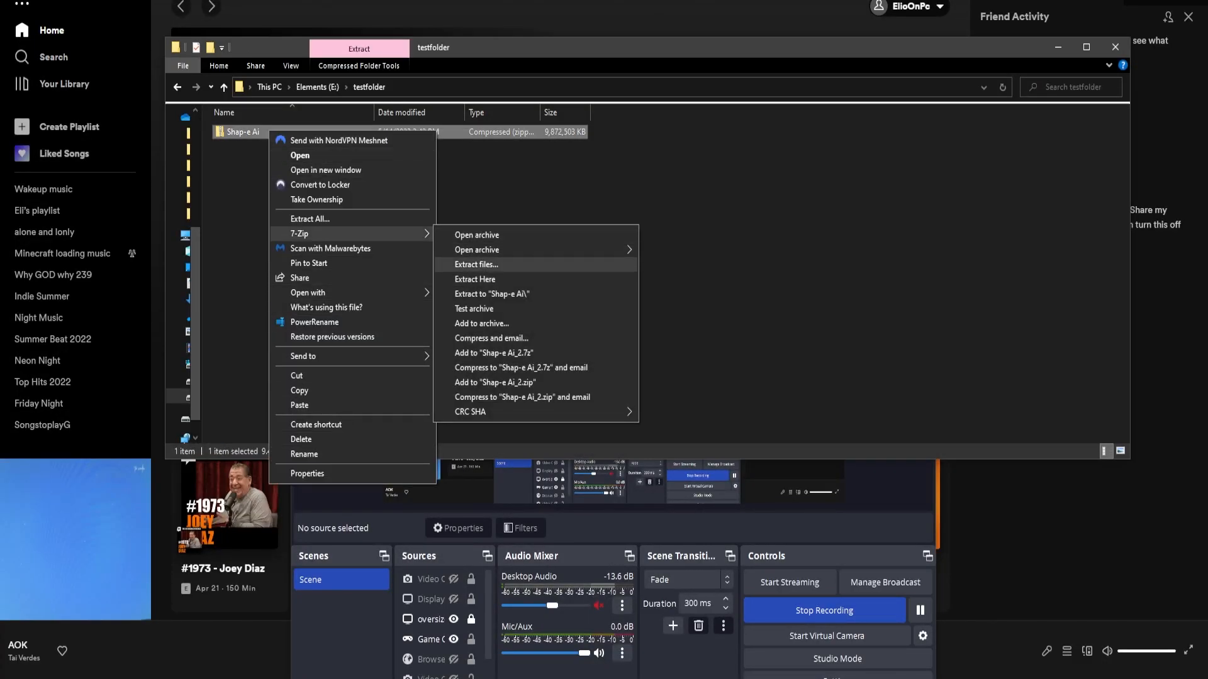
left_click(475, 264)
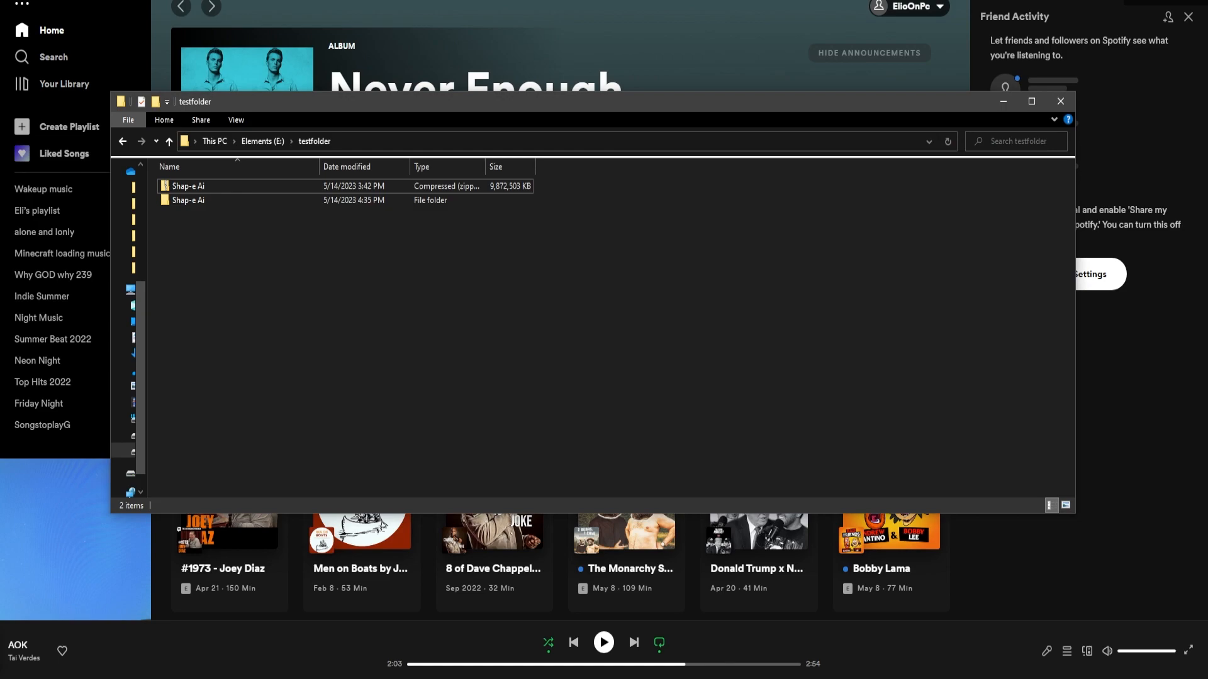
left_click(188, 200)
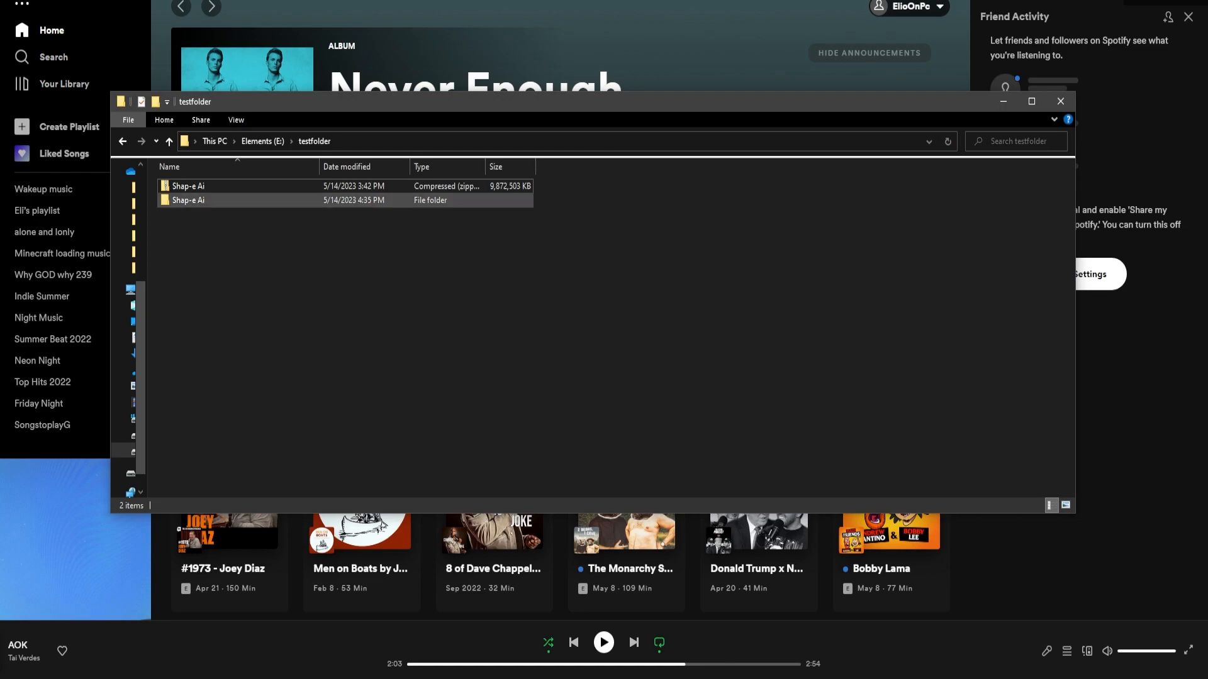
double_click(187, 200)
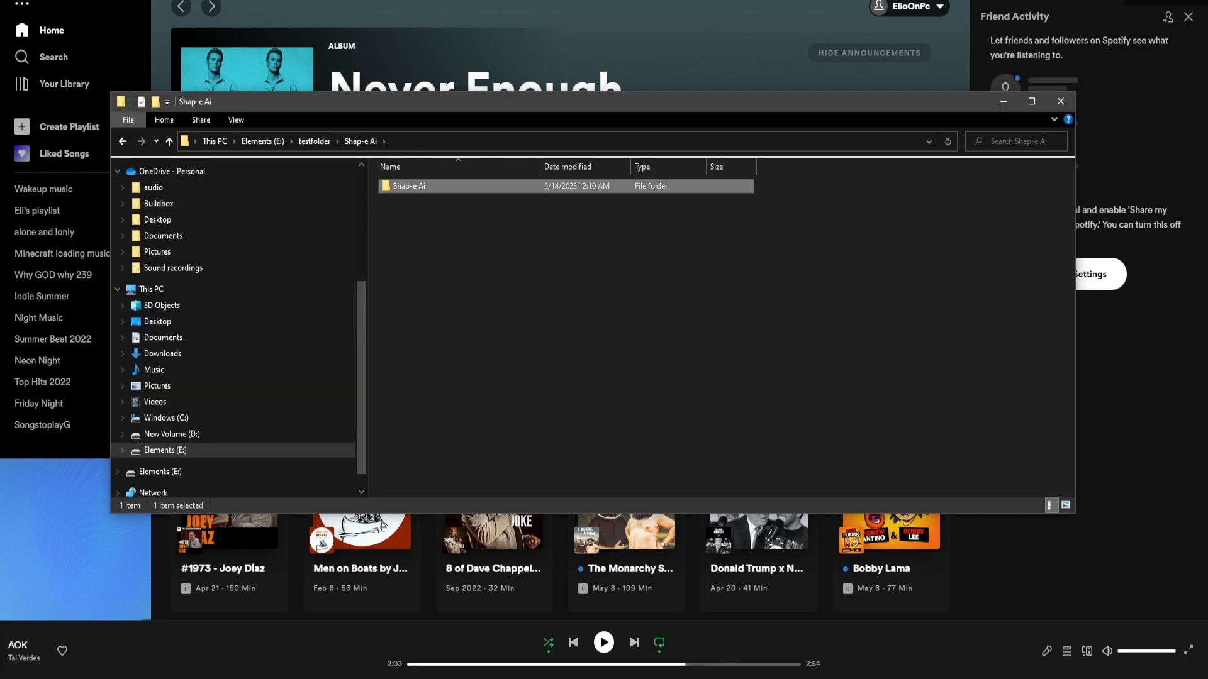
double_click(409, 186)
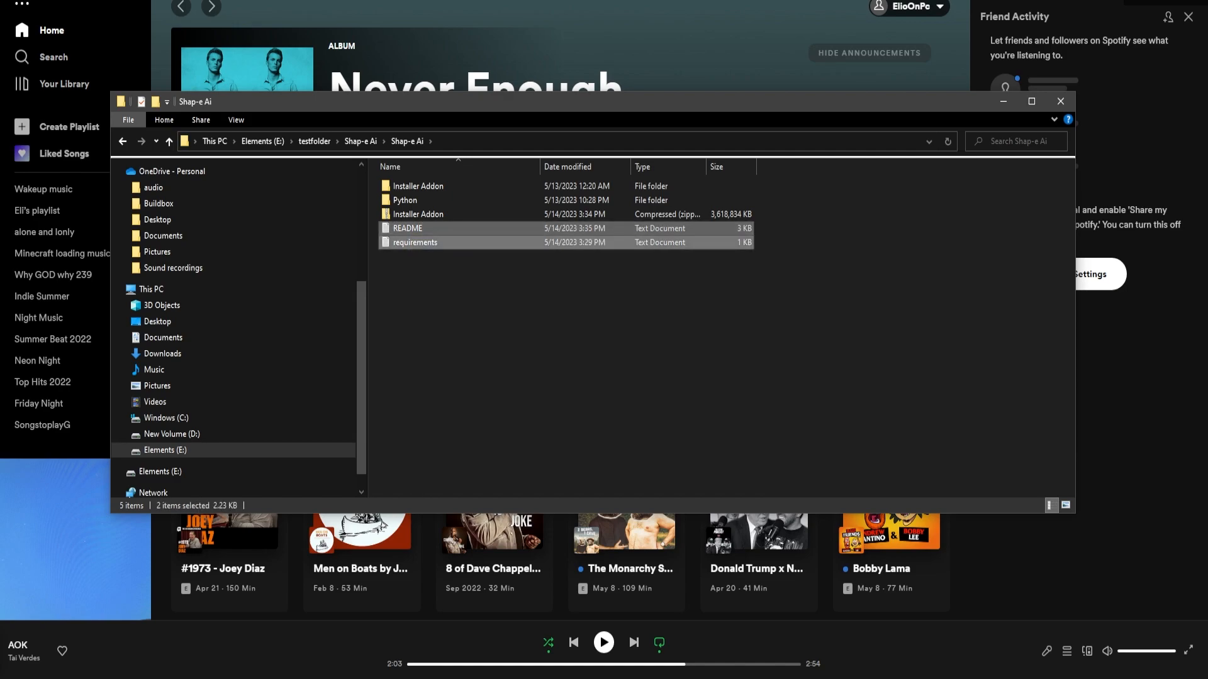
Step: Read the README, close it, and bring up the Run box for %appdata%
double_click(406, 228)
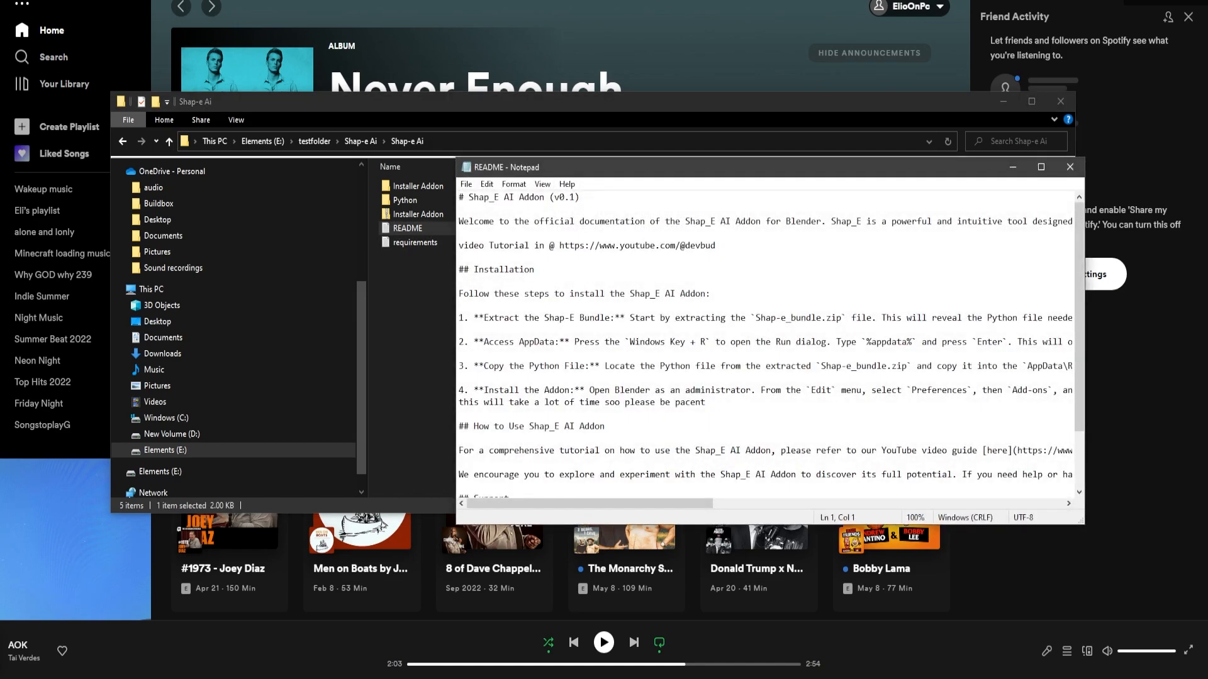
left_click(1069, 167)
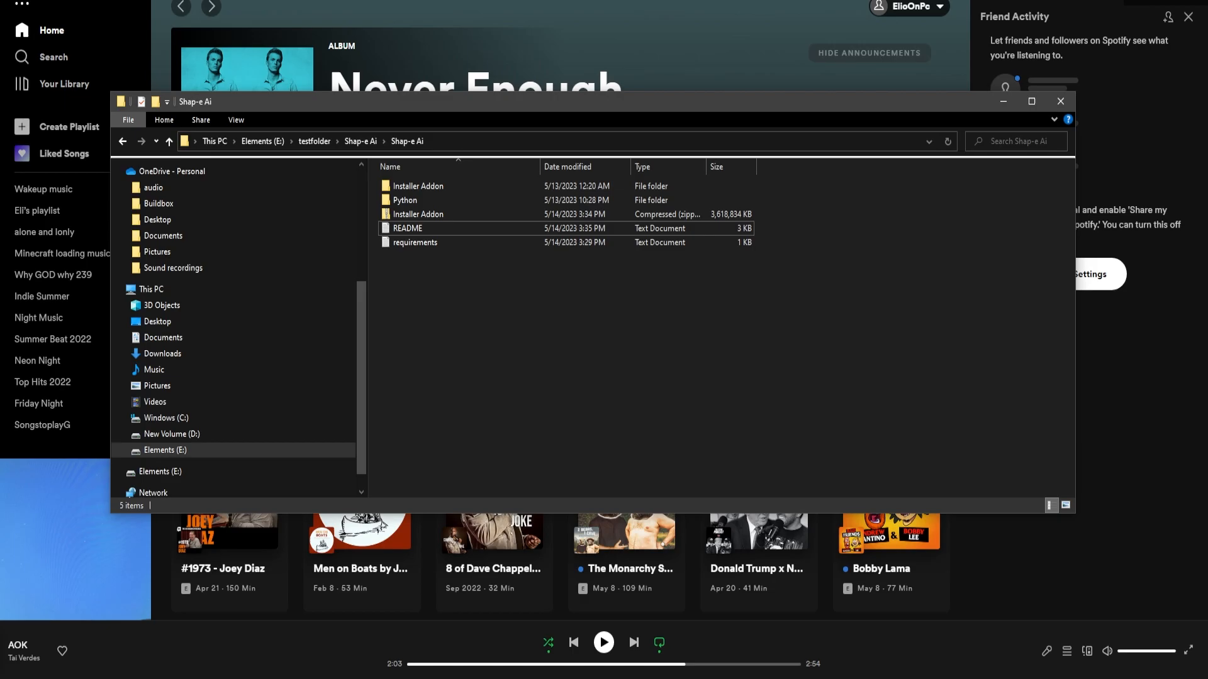
key("Win+r")
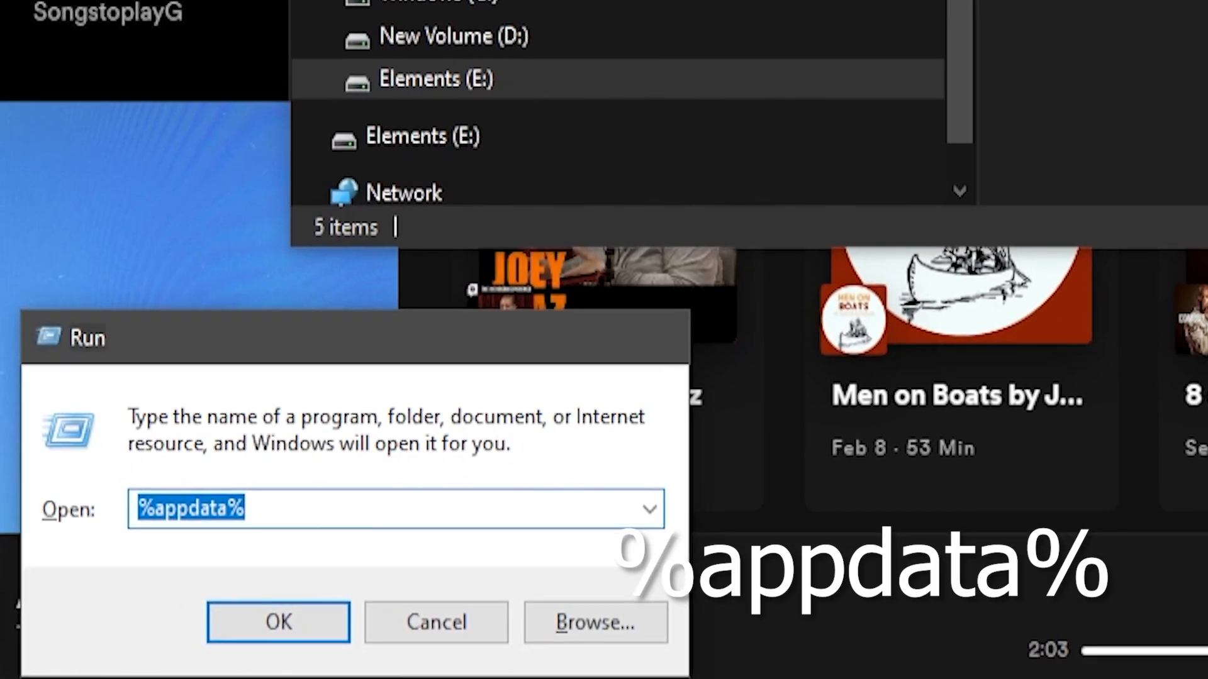
Step: Confirm the Run box to open the %appdata% location
left_click(278, 621)
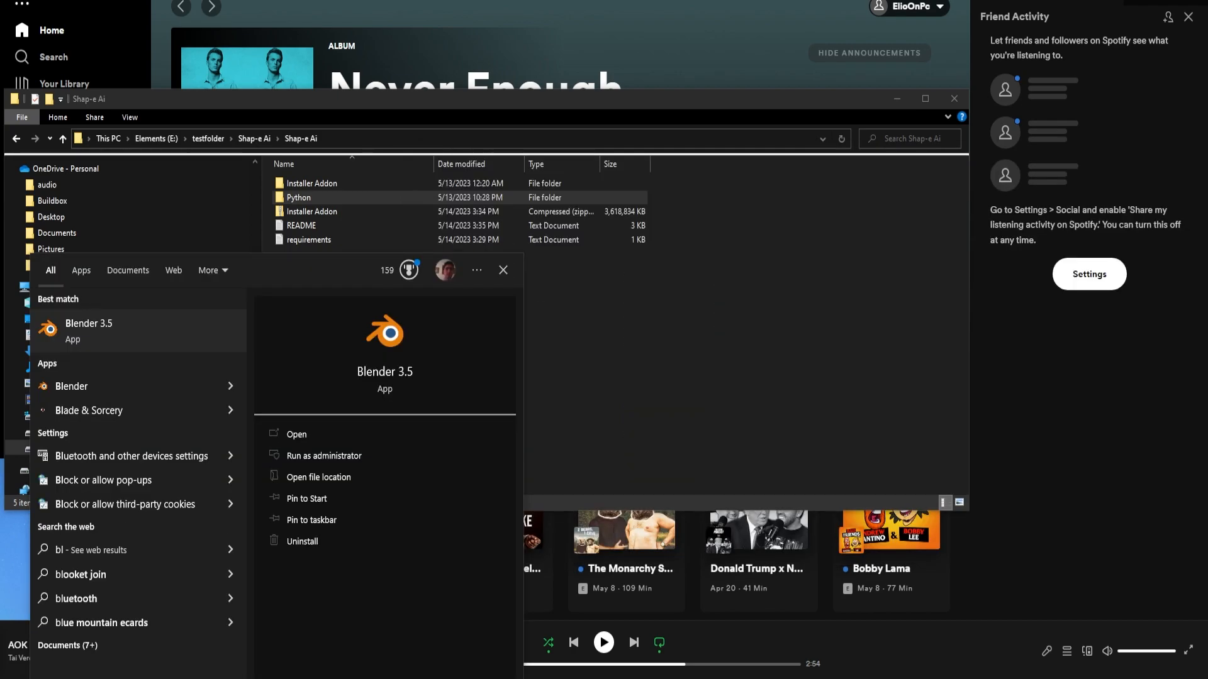
Step: Launch Blender 3.5 as administrator and accept the User Account Control prompt
right_click(88, 331)
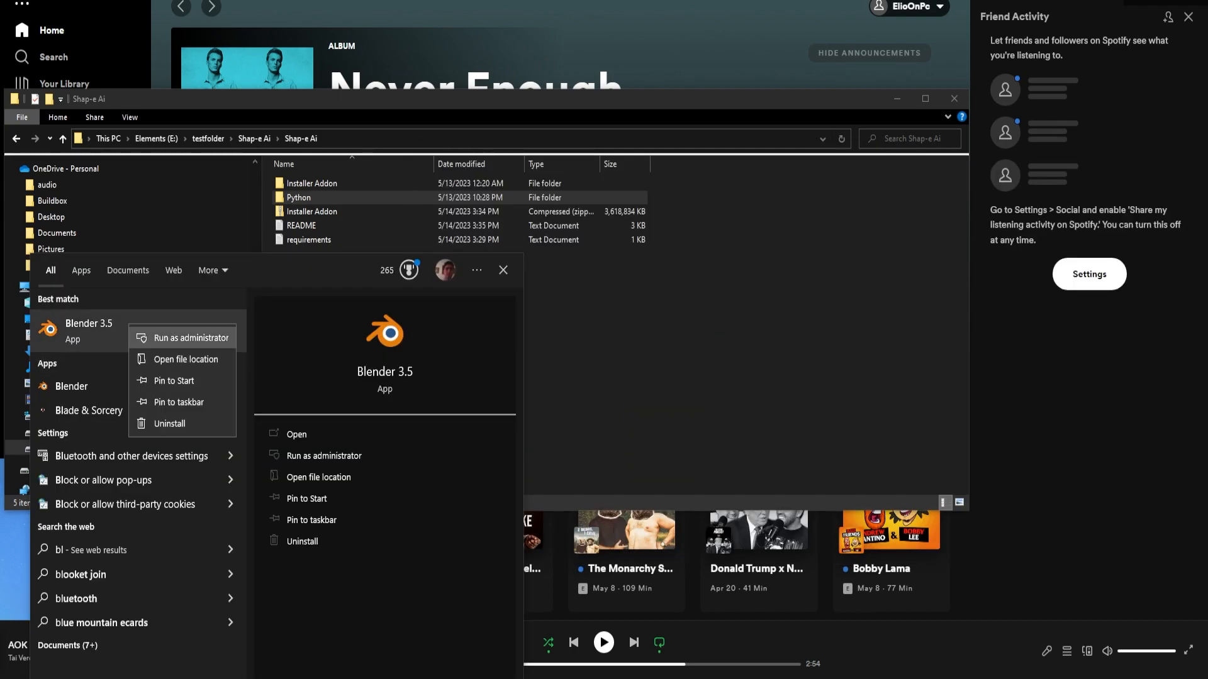
left_click(190, 337)
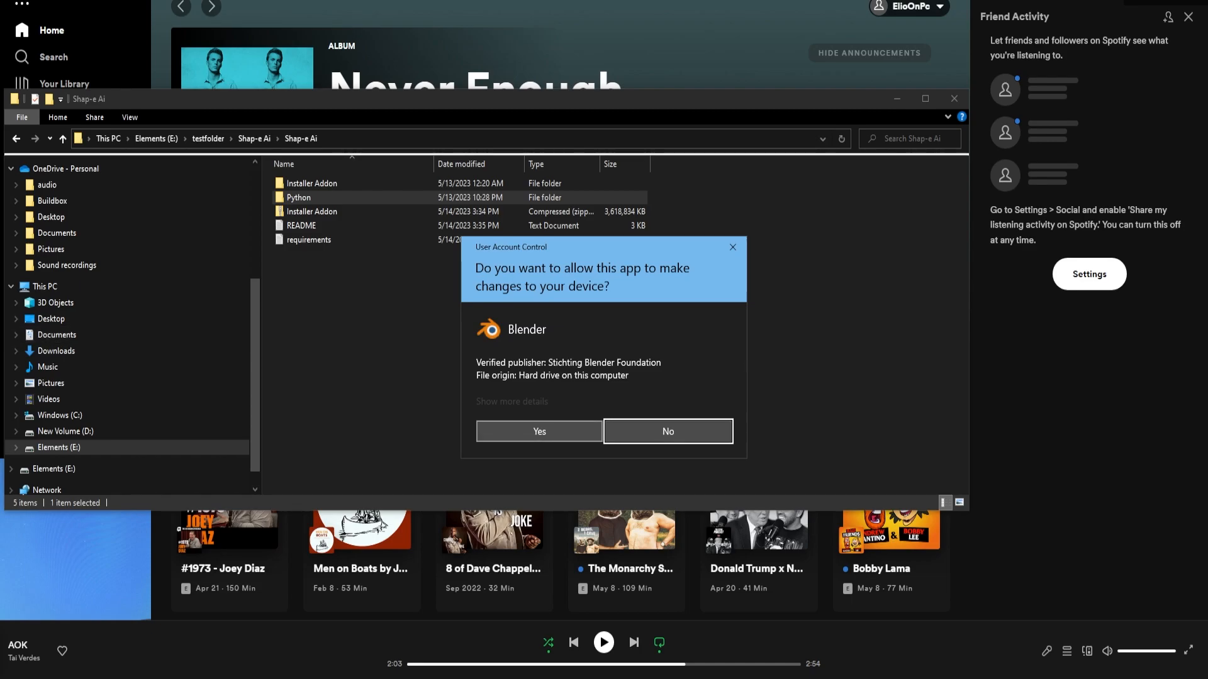
left_click(538, 431)
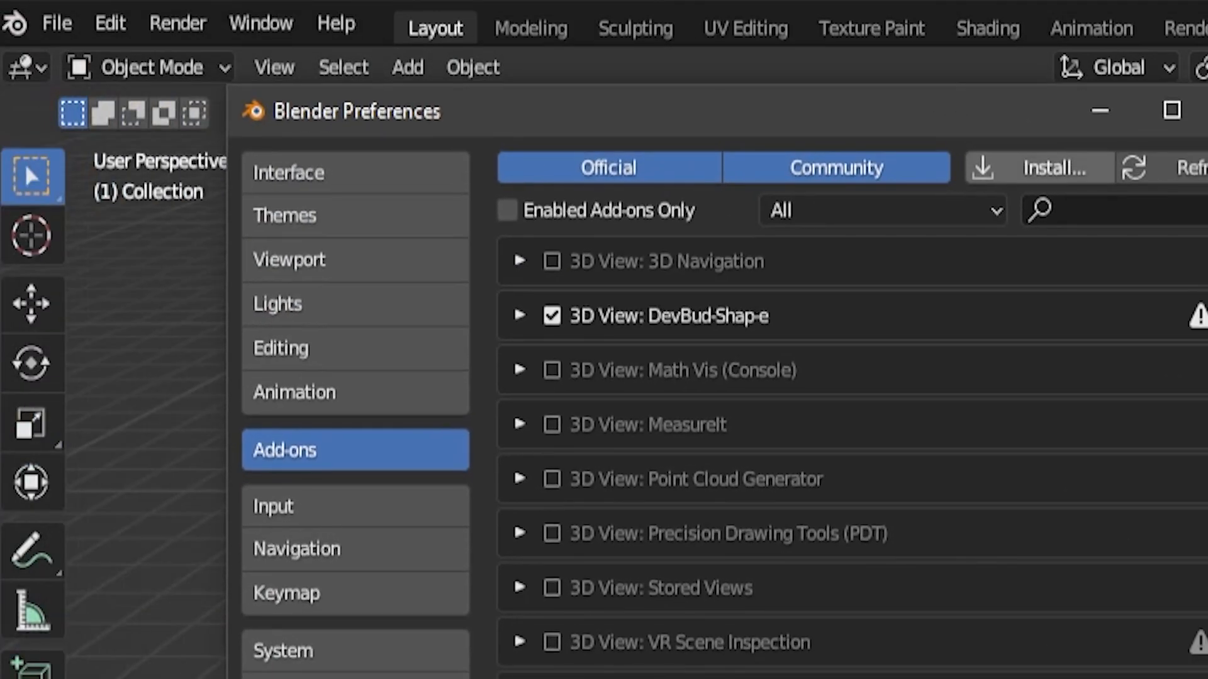
Step: Install the add-on from Installer Addon.zip, enable 3D View: DevBud-Shap-e and close Preferences
left_click(1052, 167)
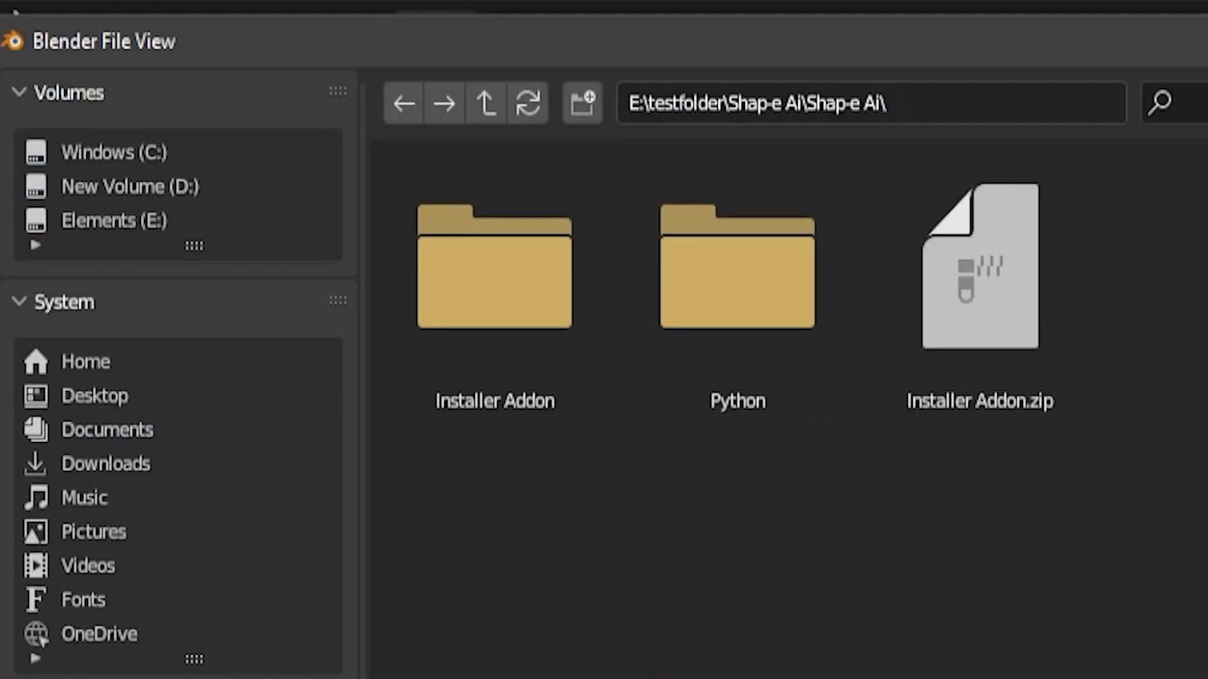
left_click(494, 266)
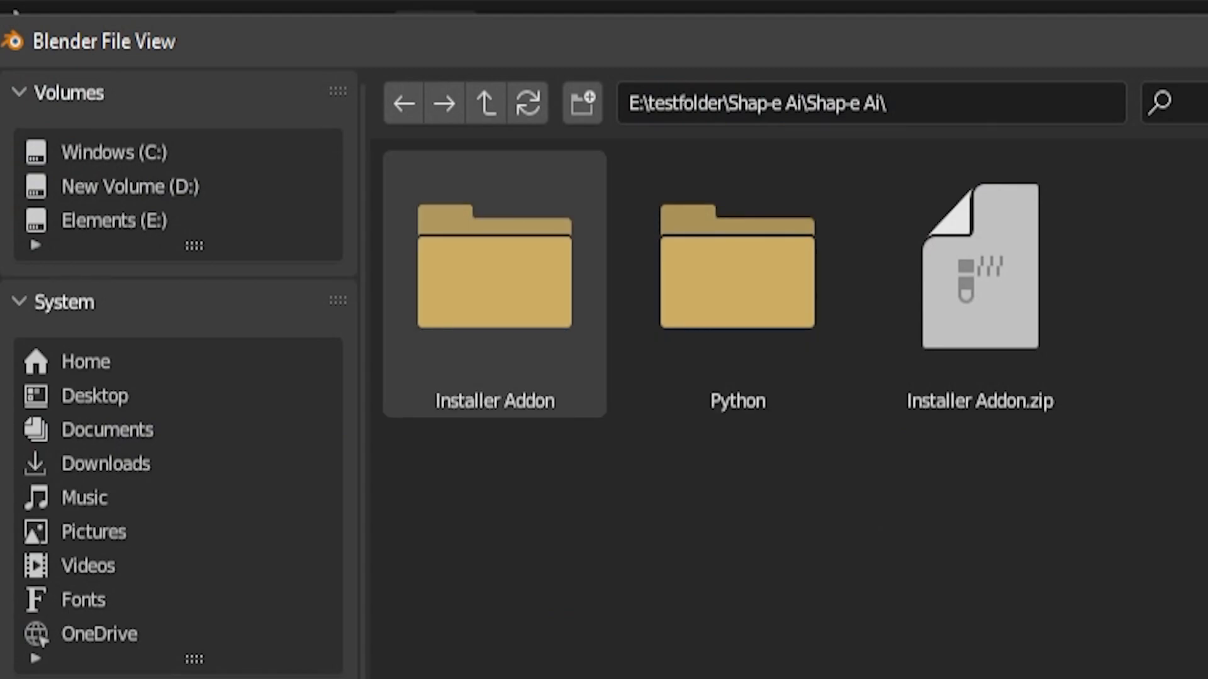
left_click(979, 276)
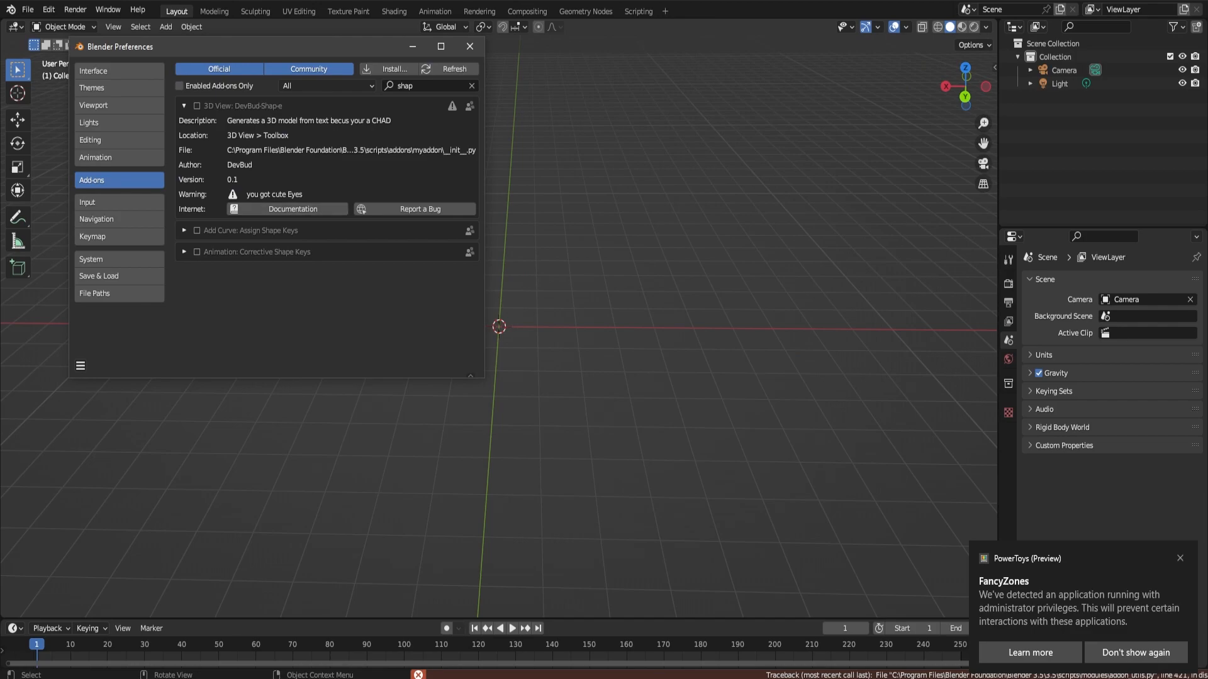
left_click(197, 106)
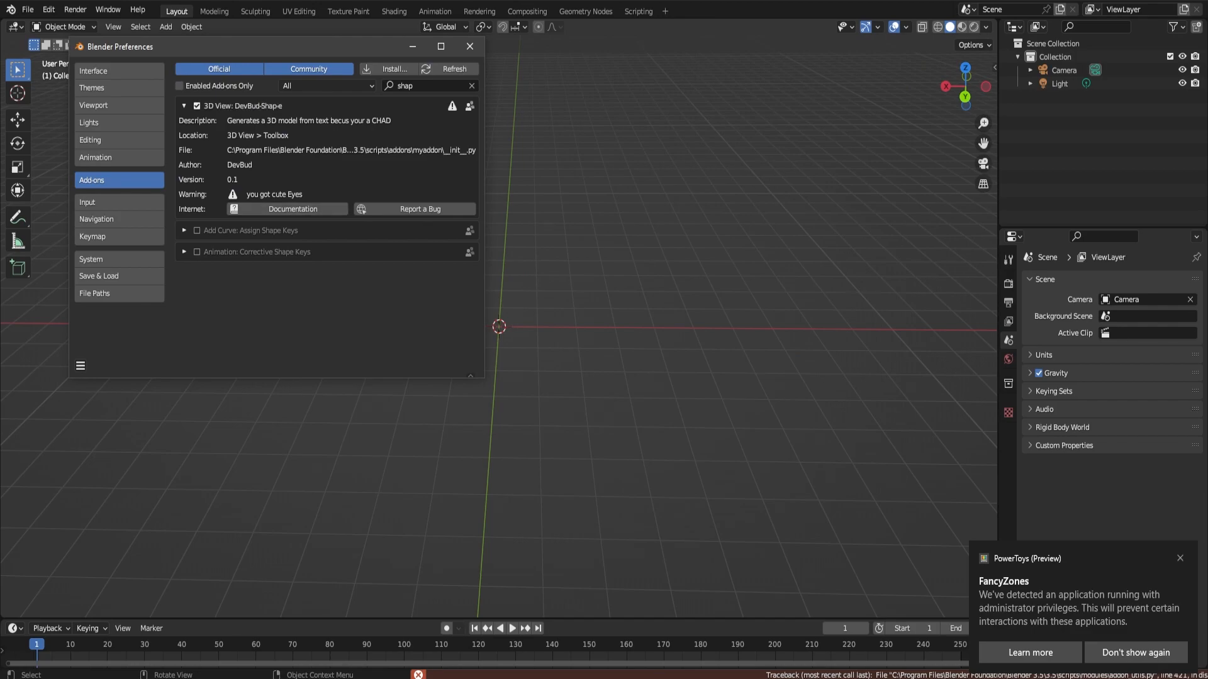
left_click(468, 47)
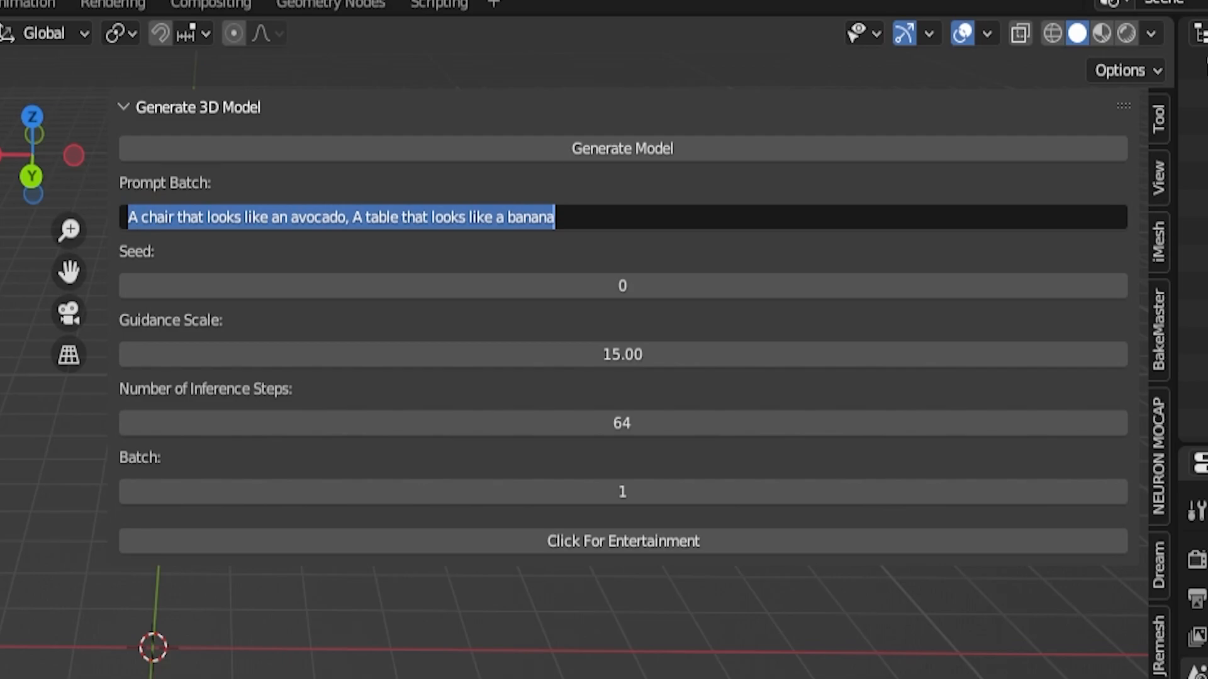
Step: Delete the sample prompts, keeping Guidance Scale 15 and Inference Steps 64 in the panel
key("Delete")
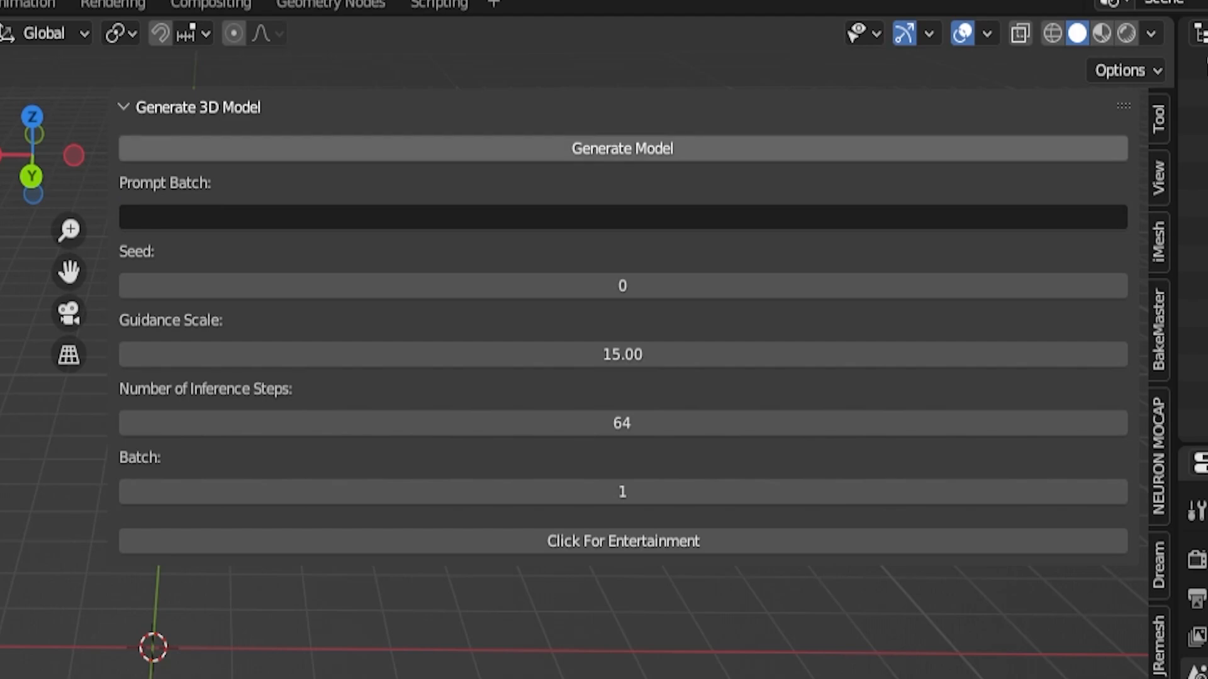
mouse_move(622, 217)
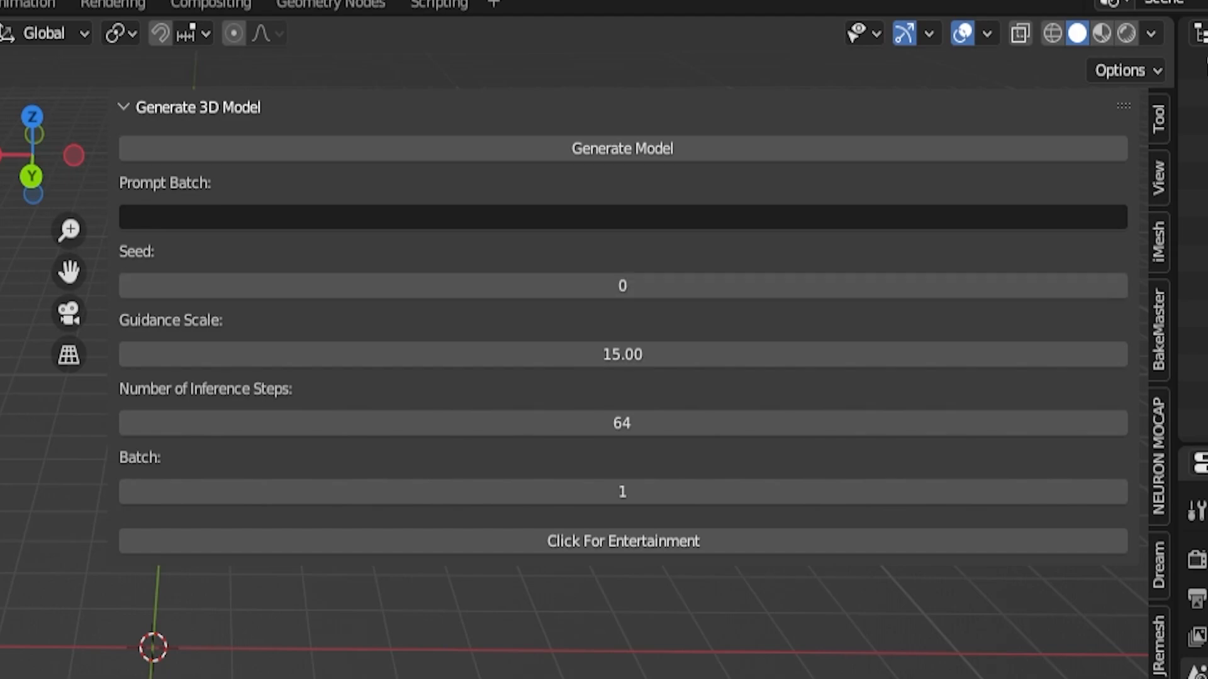
mouse_move(622, 354)
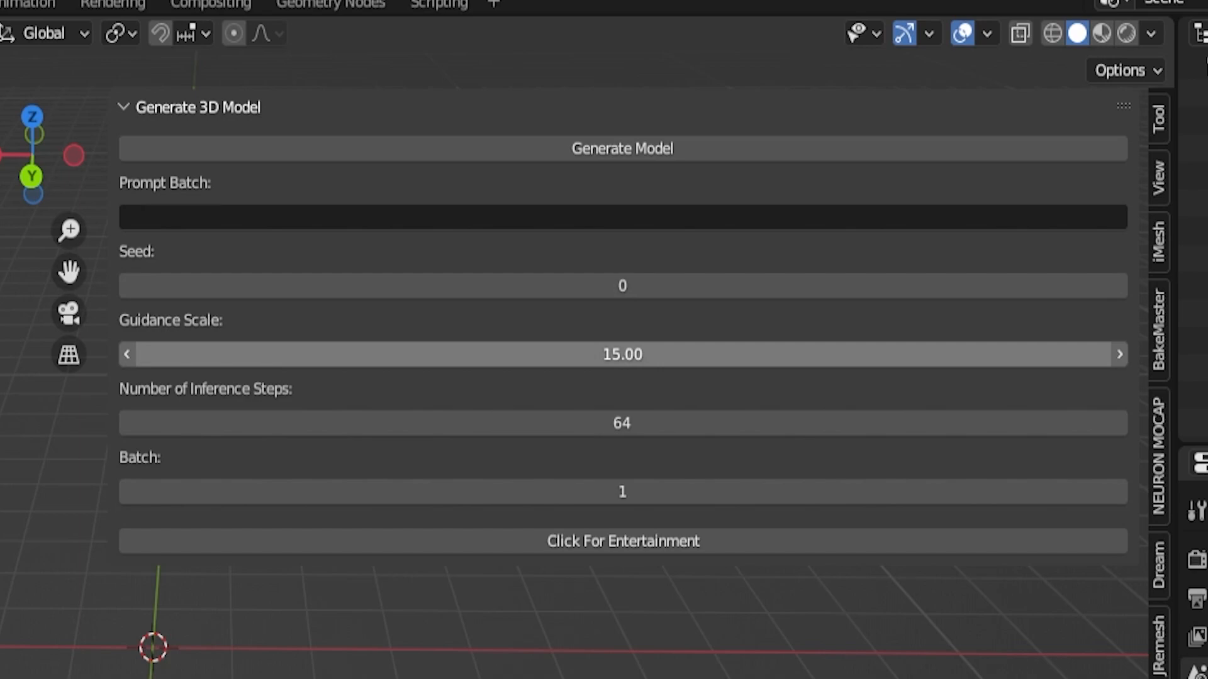
mouse_move(622, 353)
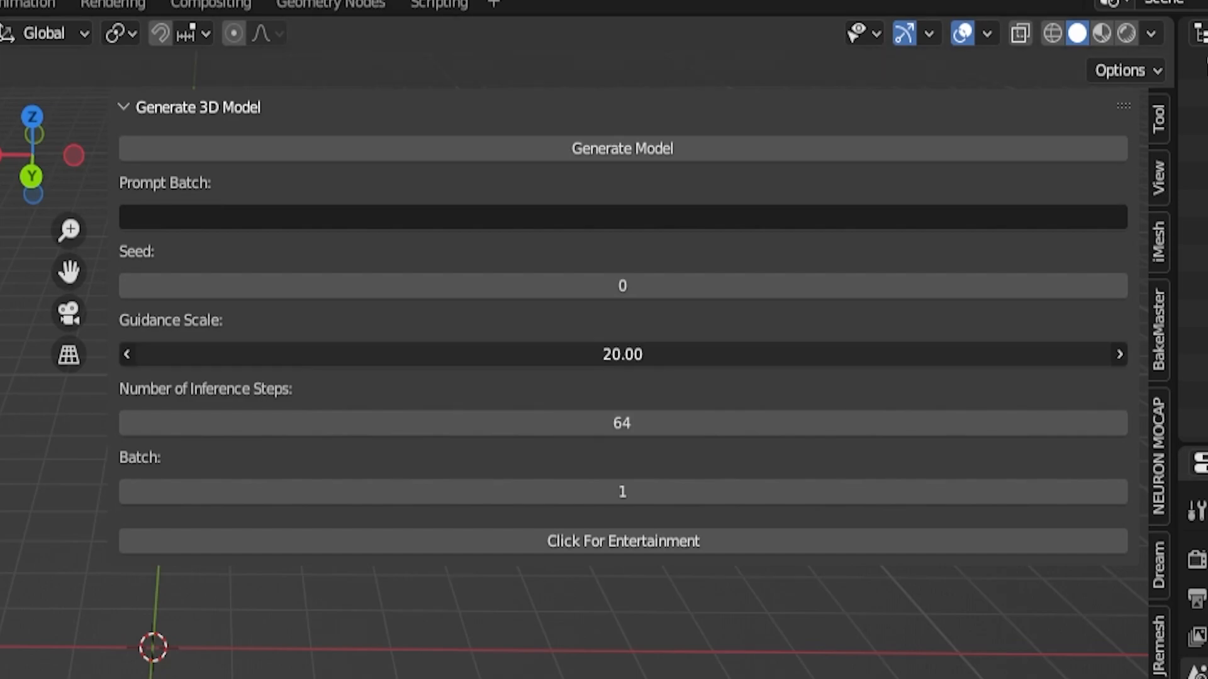
type("15")
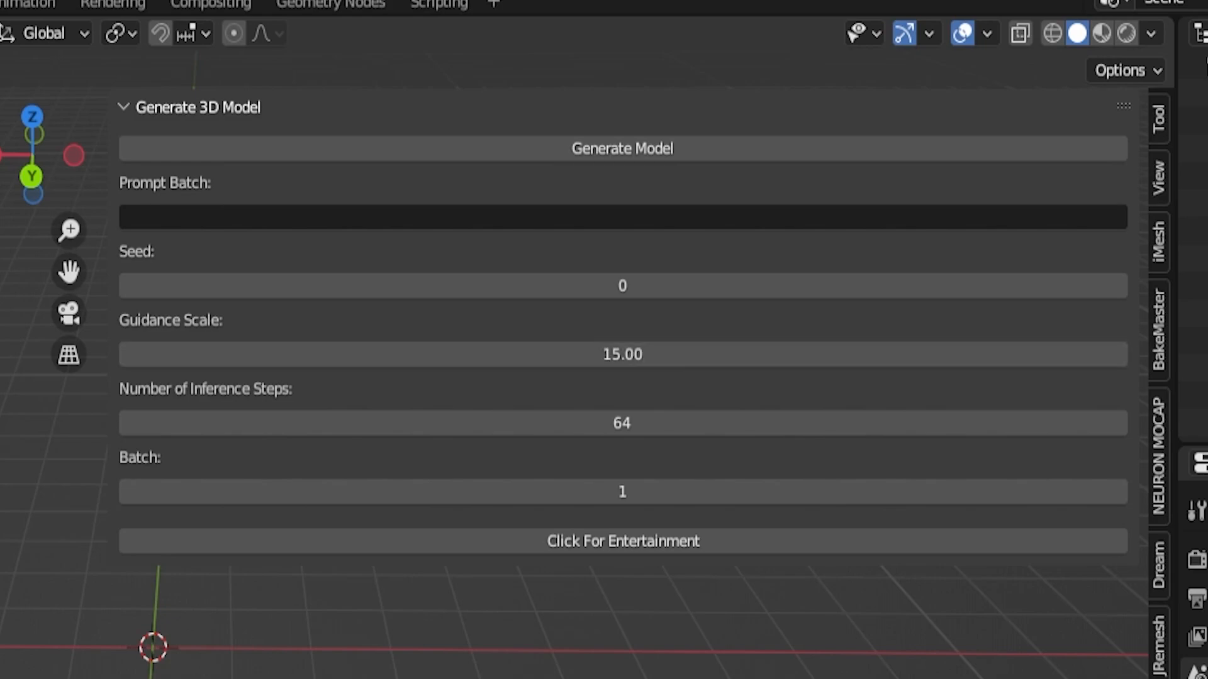
left_click(621, 422)
type("1")
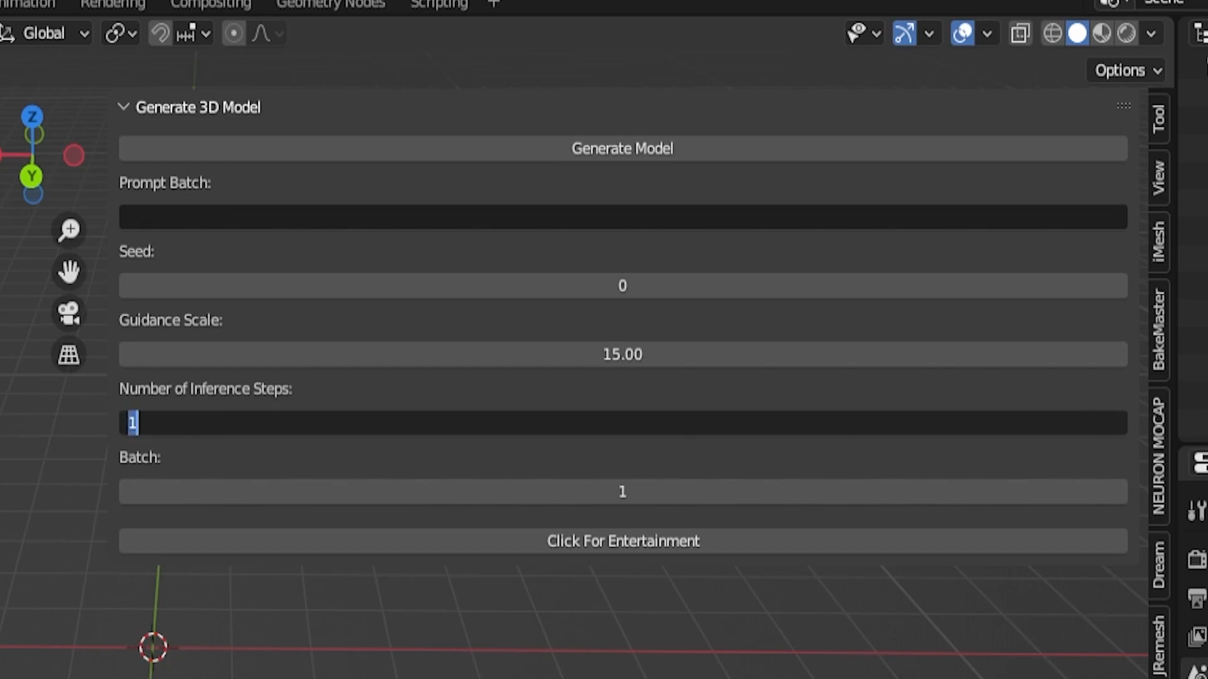
type("6")
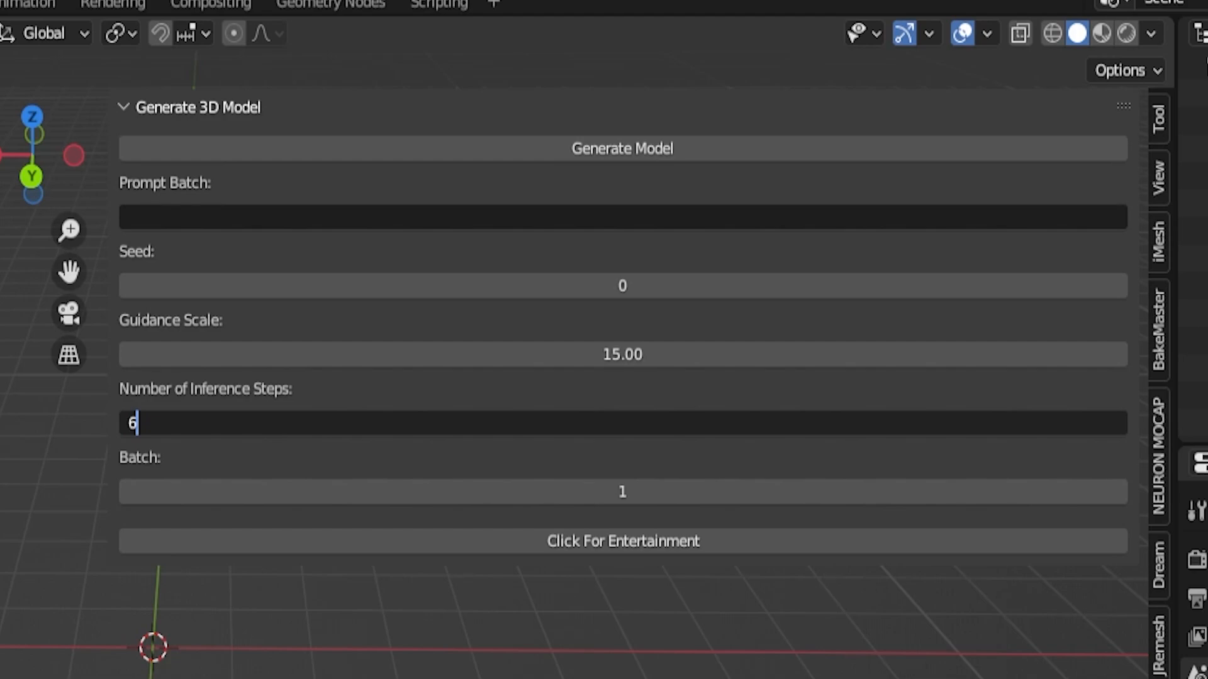
type("4")
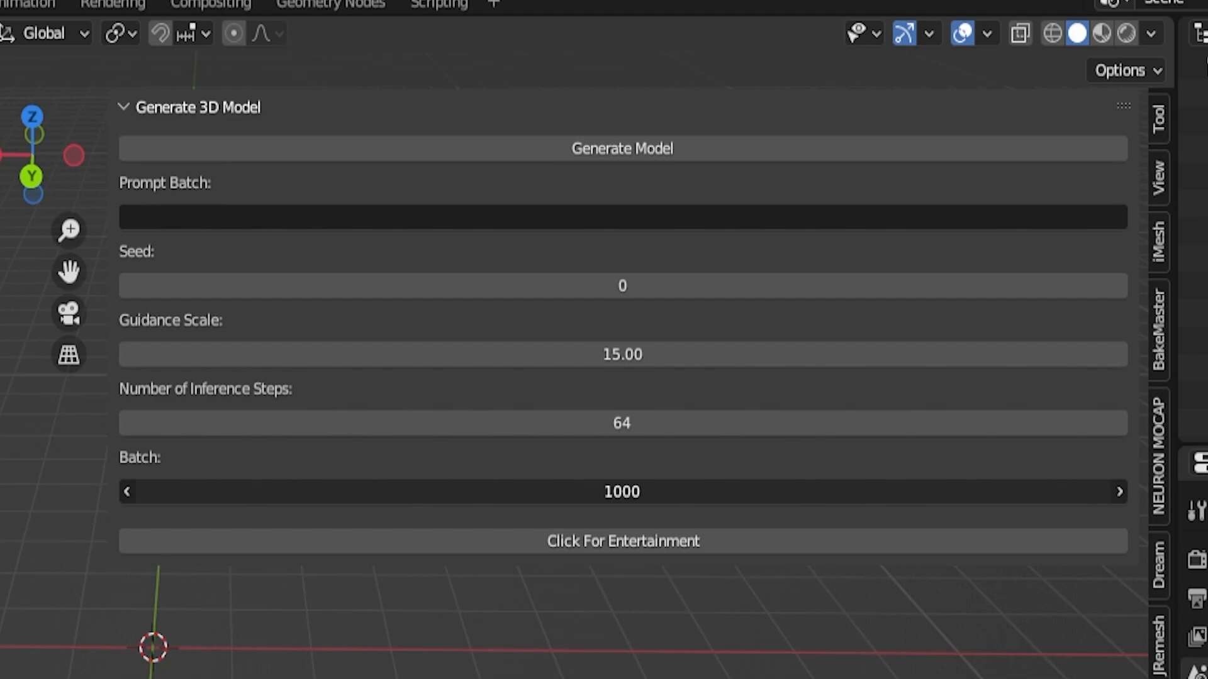
left_click(621, 492)
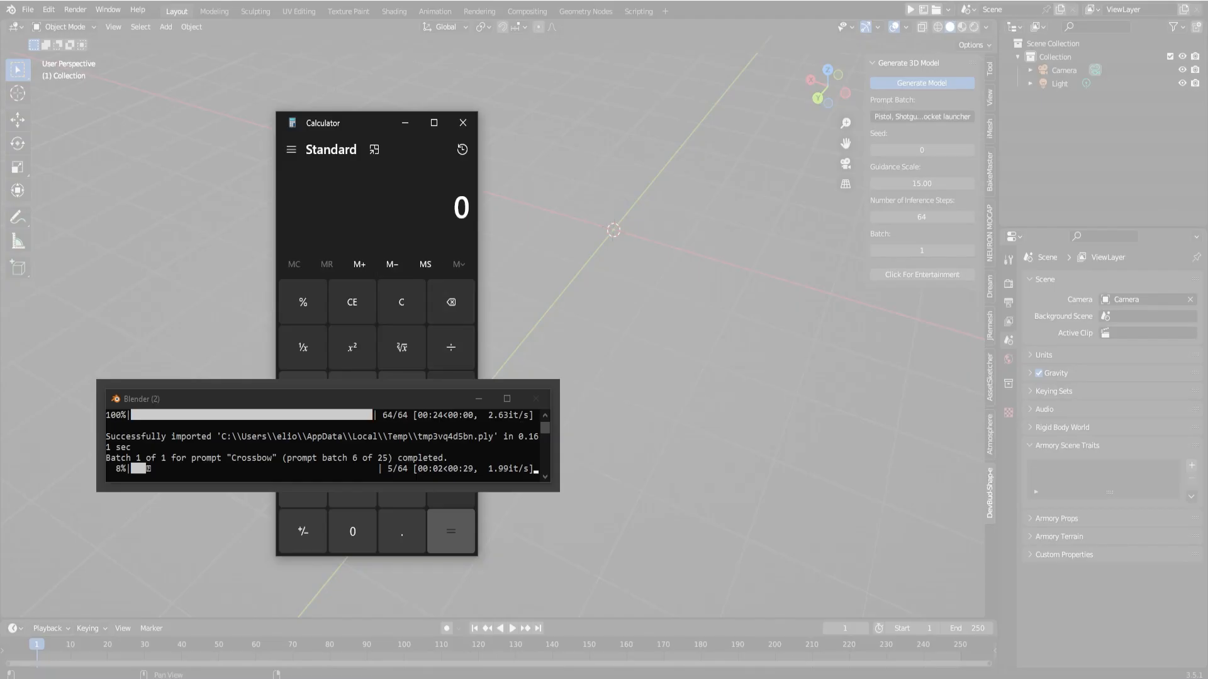
Step: Move Calculator aside and compute 24 × 25 = 600
left_click_drag(322, 122, 657, 142)
type("24")
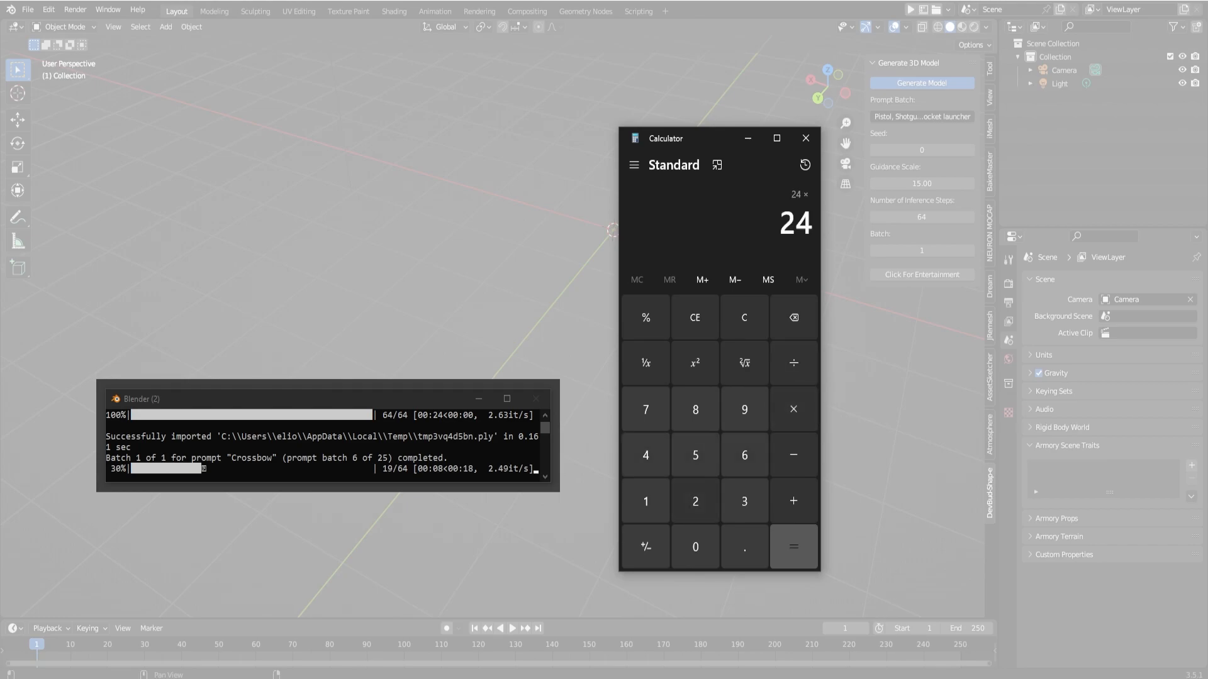
left_click(793, 547)
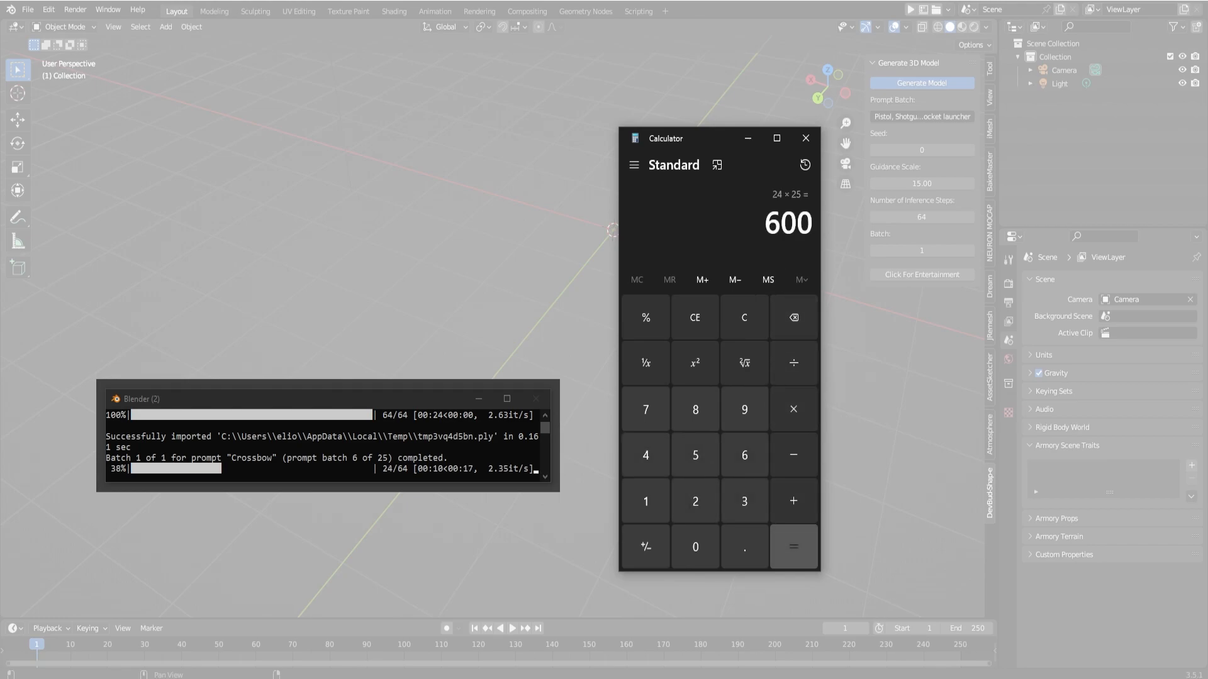
left_click(805, 138)
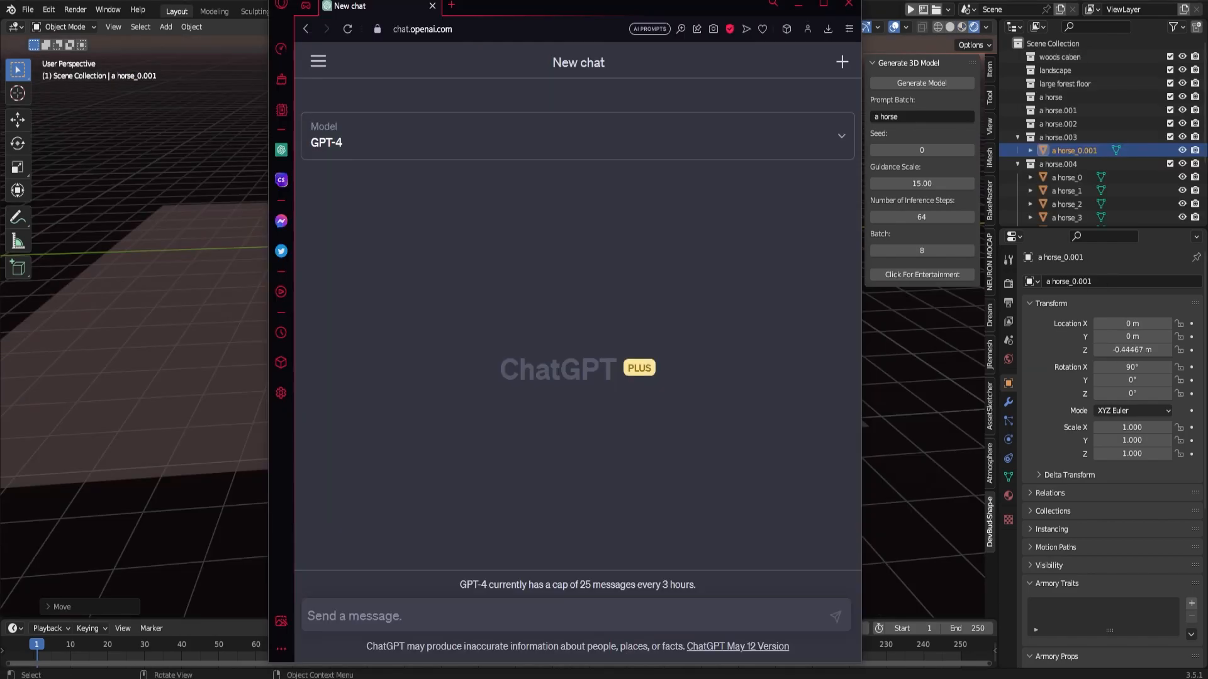
Step: Ask GPT-4 for Wild West level props, then a town-street props list placed side by side
type("i need an idea for a game set in the wild west am dessigning the level")
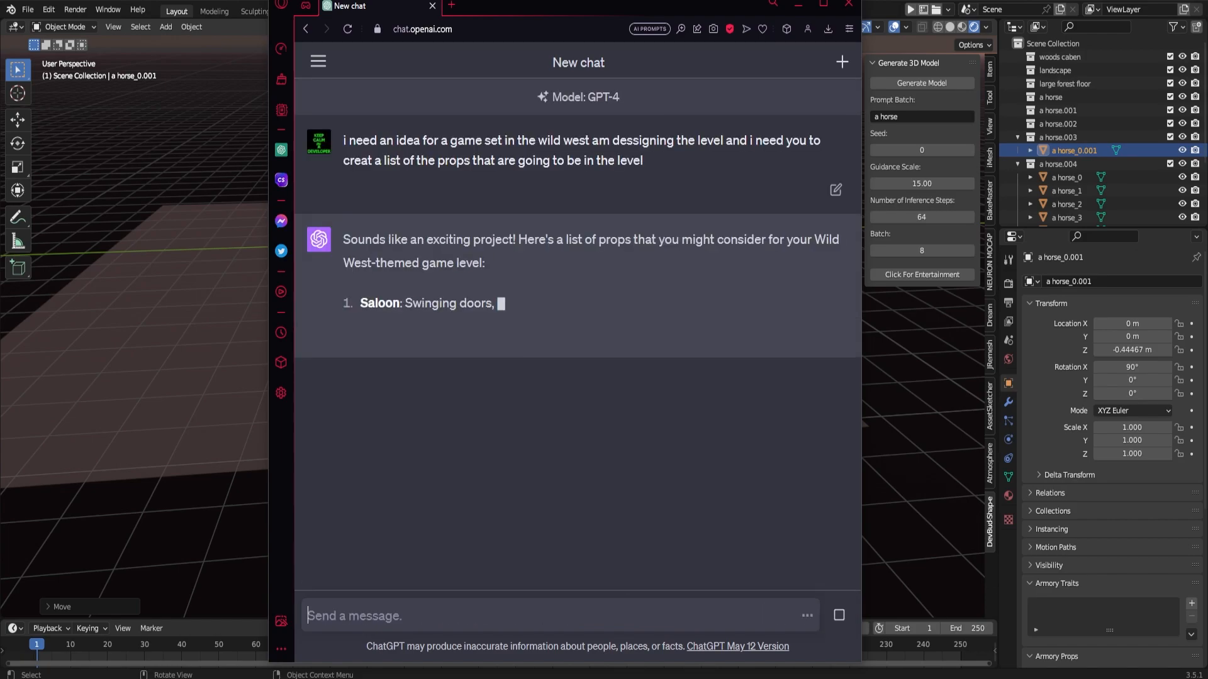
type("now a list of thi")
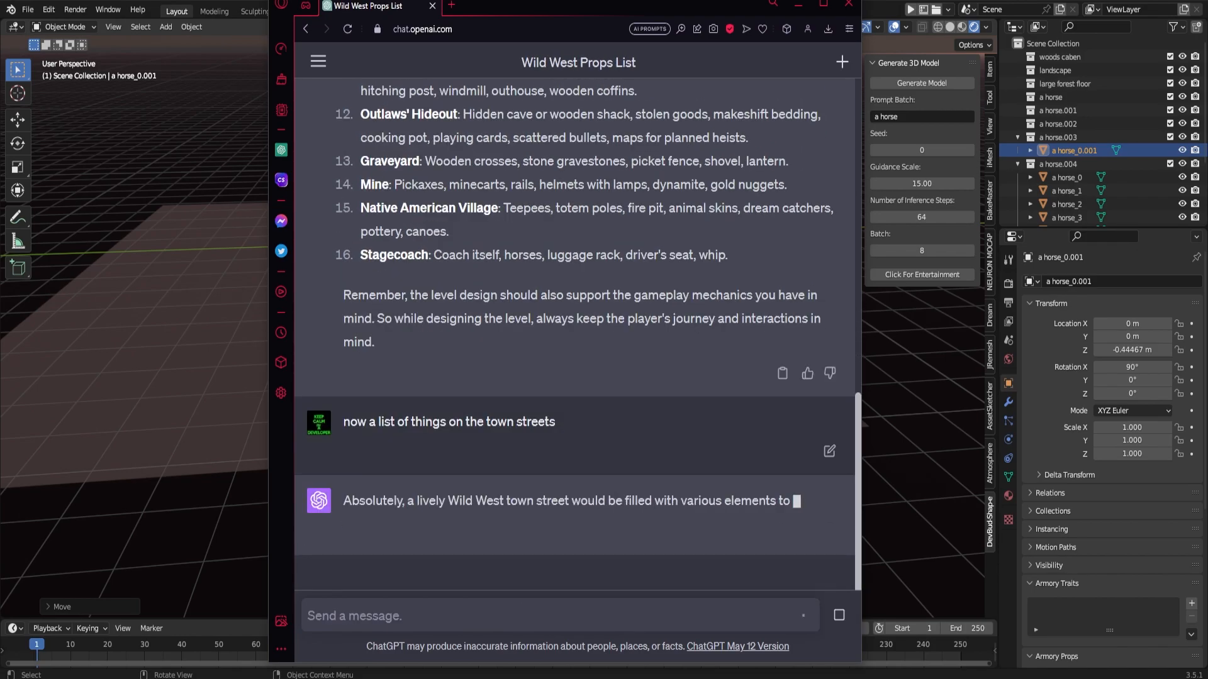
type("now put them next to echoth")
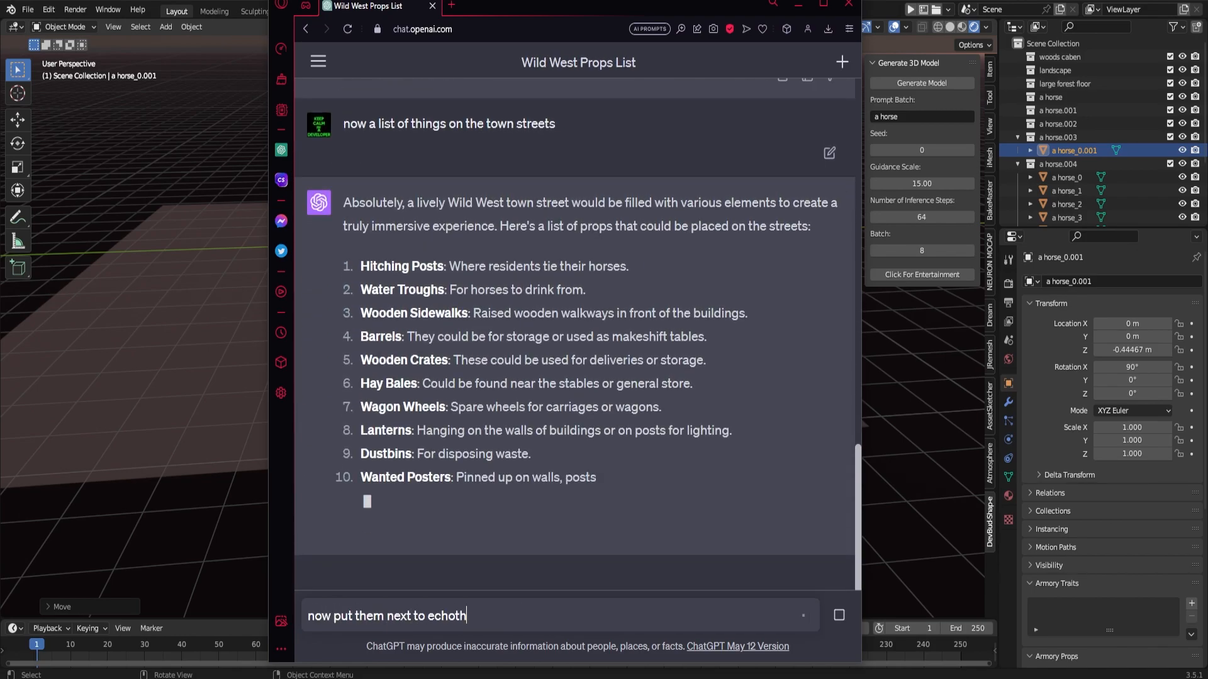